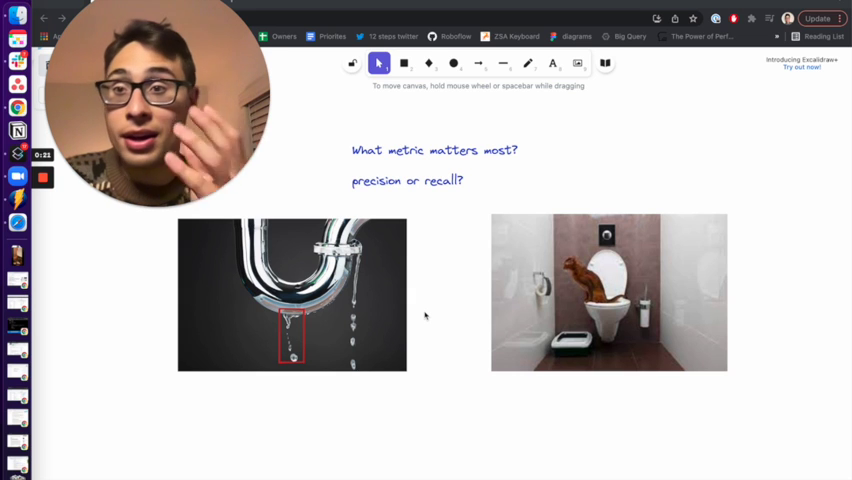
mouse_move(376, 274)
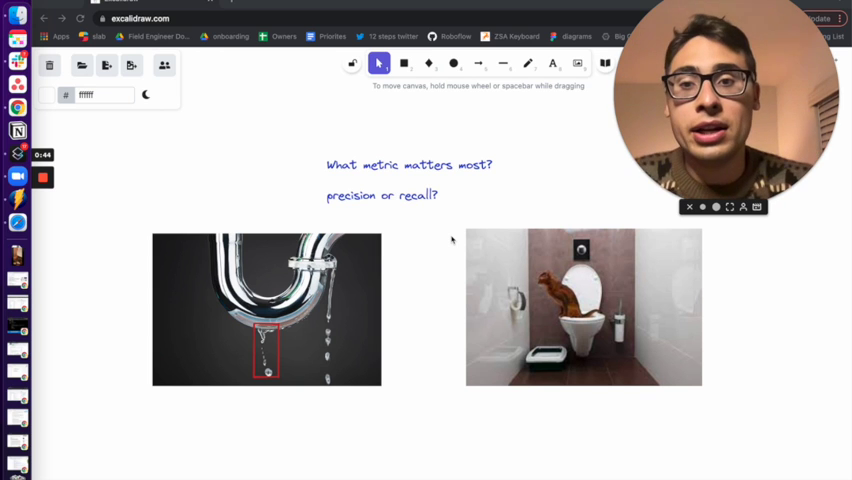
Bring the True Positive / False Positive / False Negative circle diagram beside the pipe image into view
left_click(266, 308)
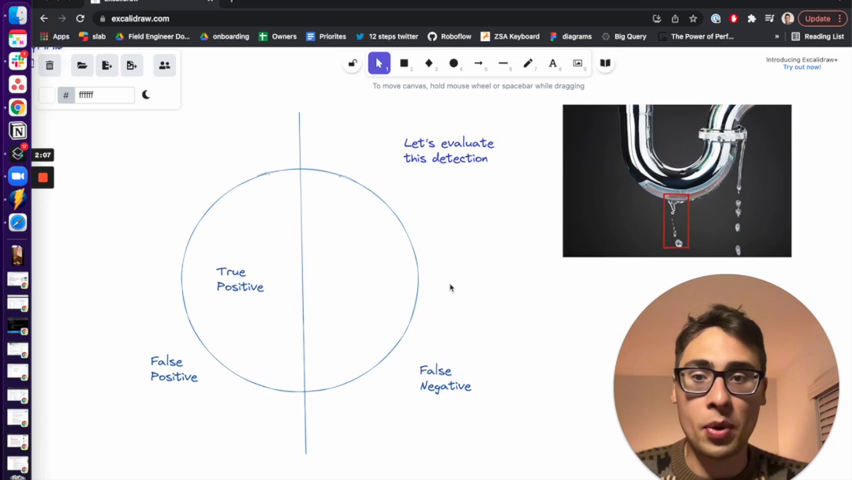
Draw a red arrow from the pipe's detection box to the False Negative label
left_click(172, 368)
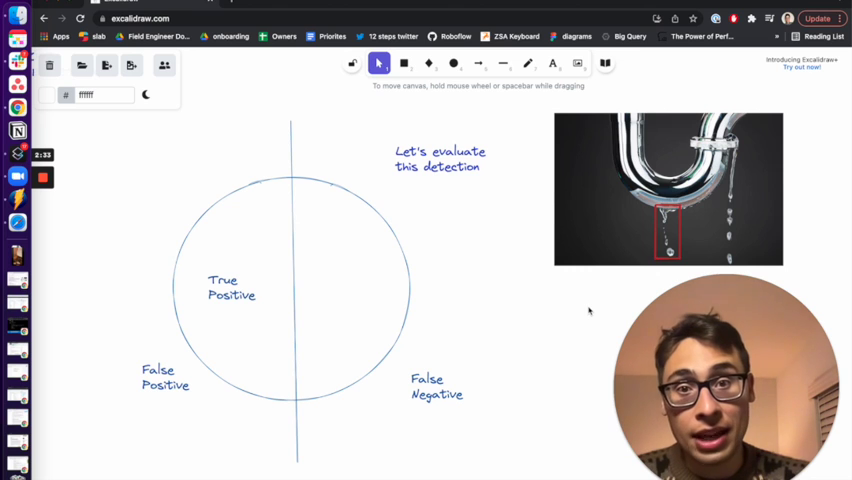
left_click(478, 64)
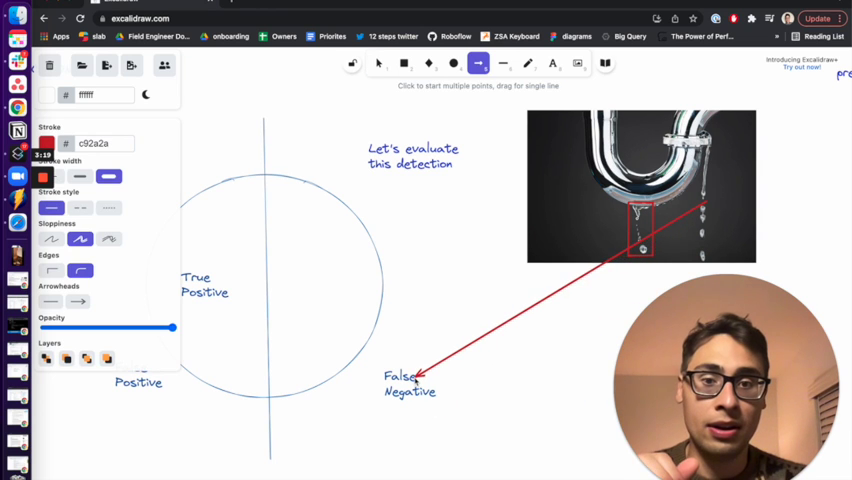
Select and delete the red arrow pointing at False Negative
left_click(378, 64)
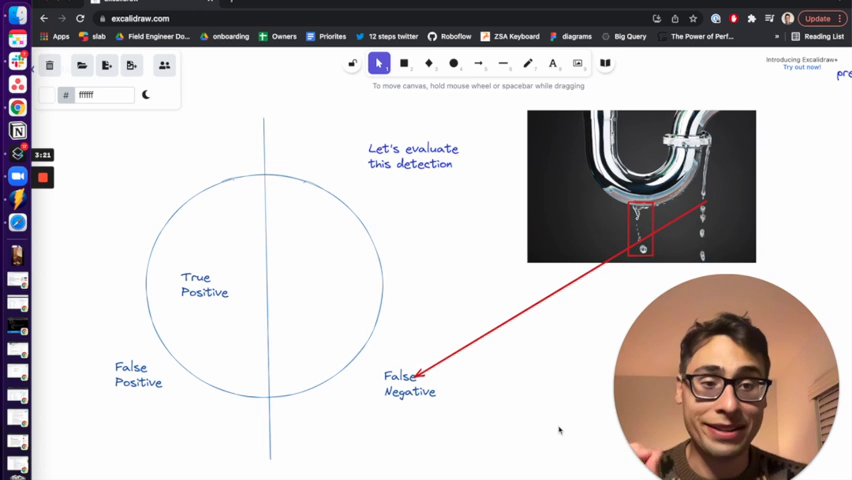
left_click(138, 376)
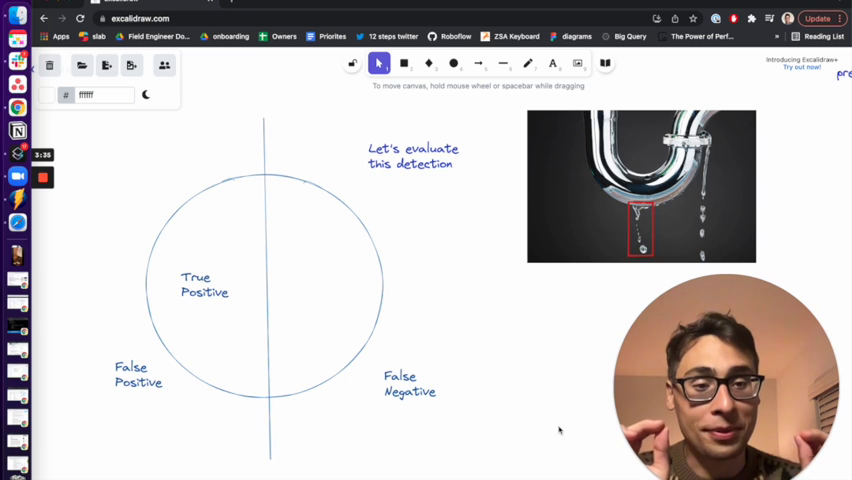
mouse_move(564, 228)
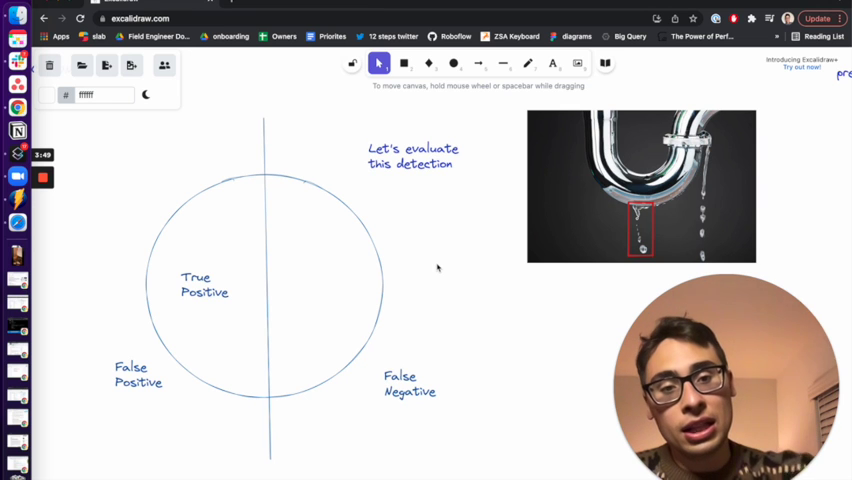
Move the worked calculations 10/(10+2) ≈ .83 and 10/(10+100) ≈ .09 beside the Precision formula
scroll("down", 3)
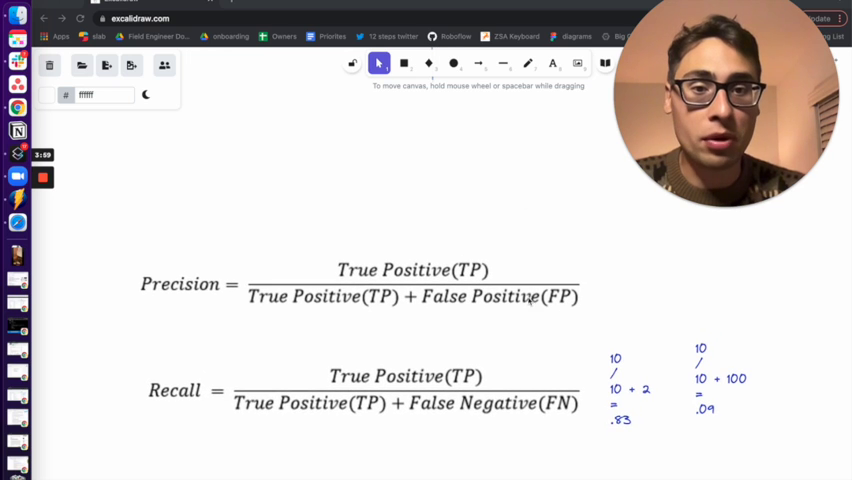
left_click(410, 284)
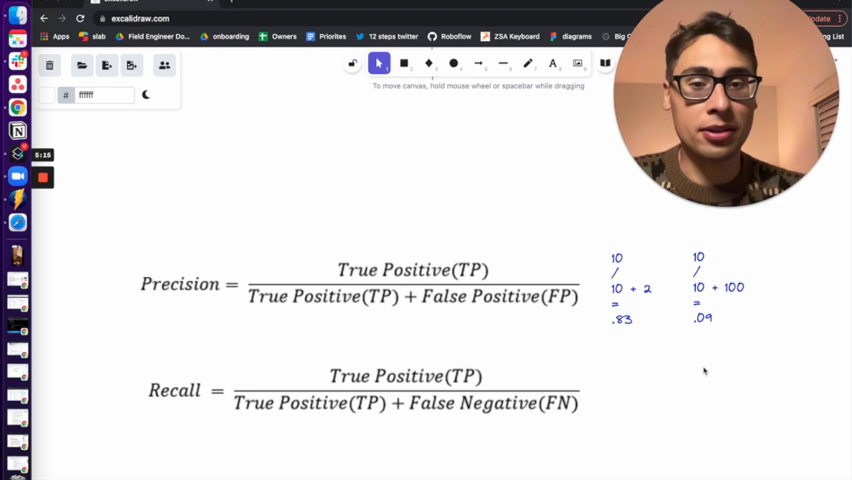
scroll("down", 3)
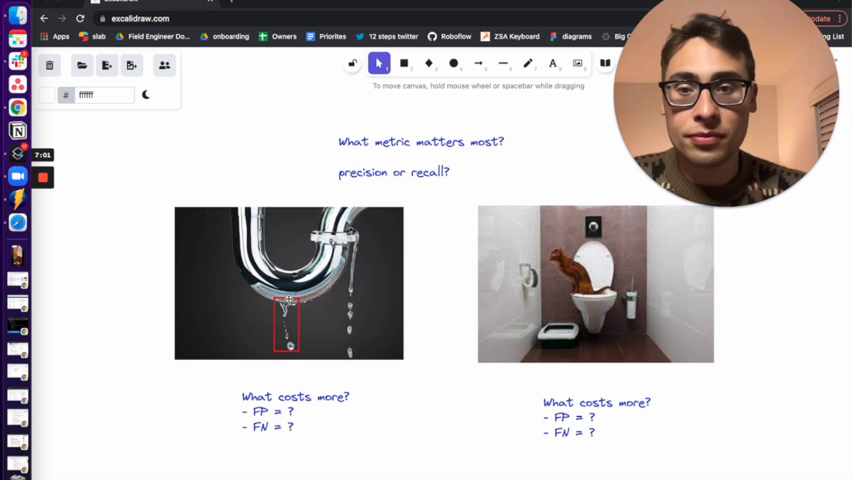
left_click(288, 284)
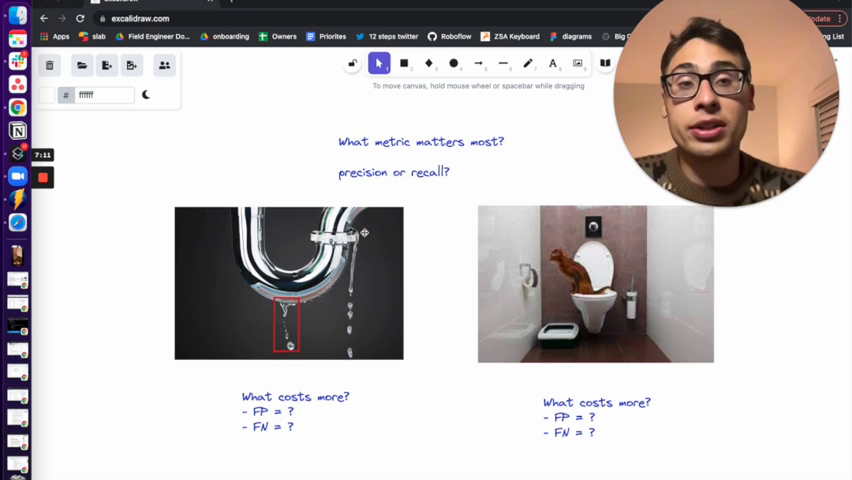
Fill the pipe notes: FN = 'big damage', FP = 'no damage (5 sec time waste)'
double_click(296, 396)
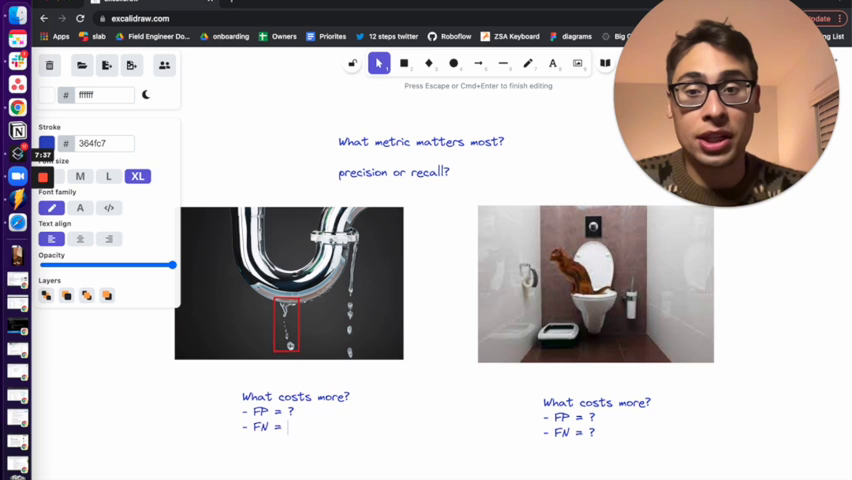
type("big")
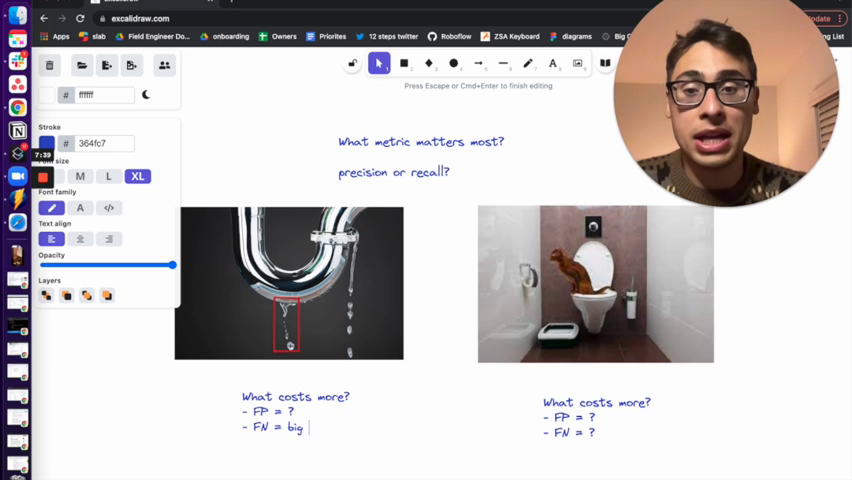
type("damage")
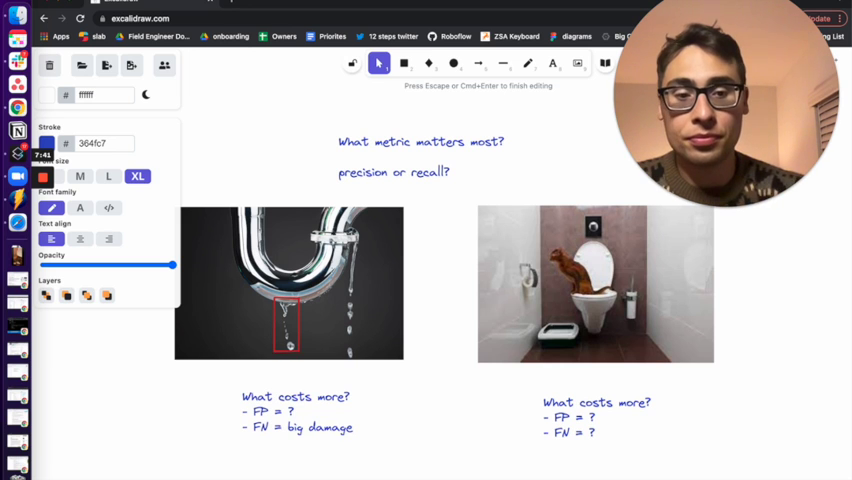
mouse_move(292, 456)
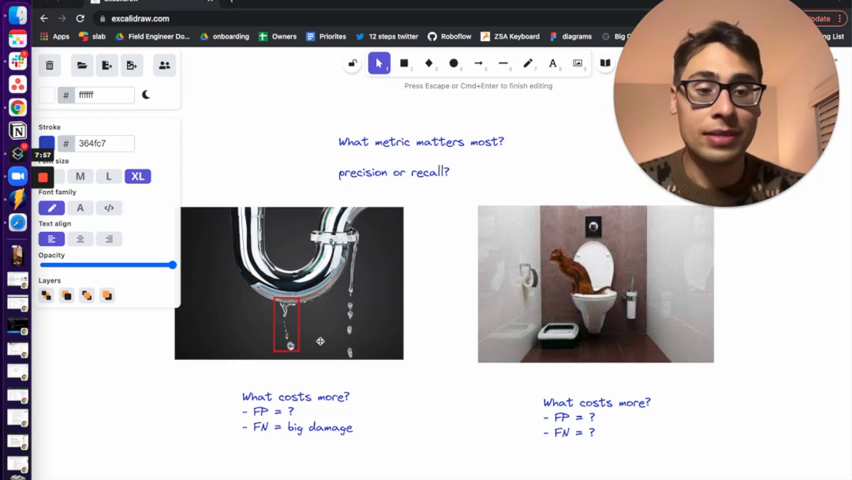
type("no")
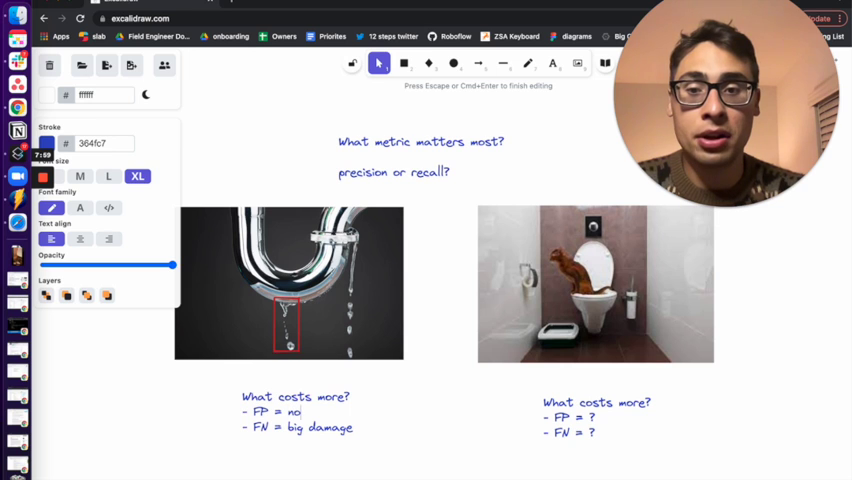
type("damage")
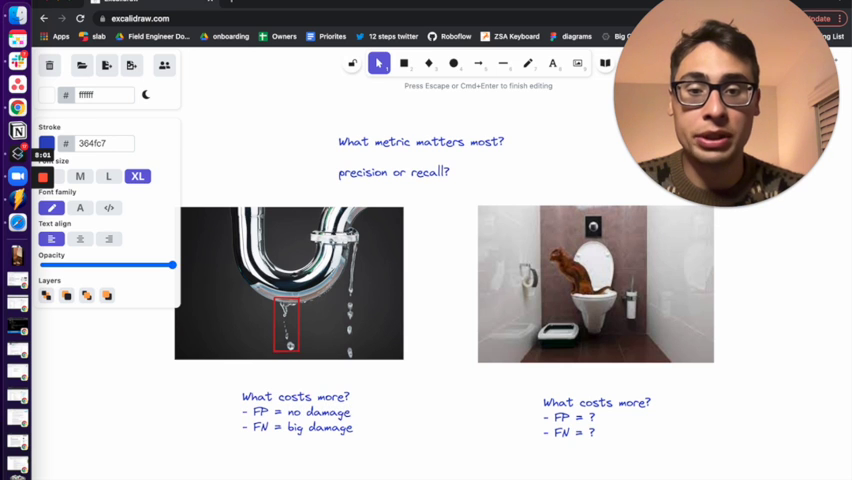
type("(5 sec")
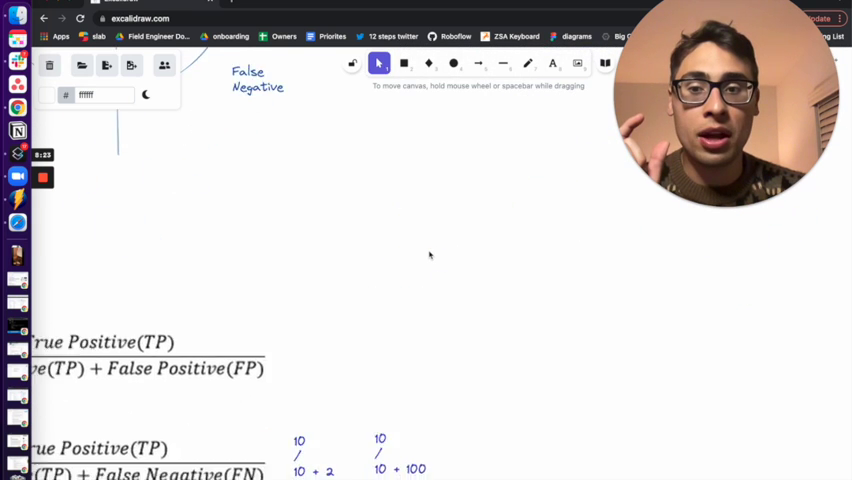
scroll("down", 3)
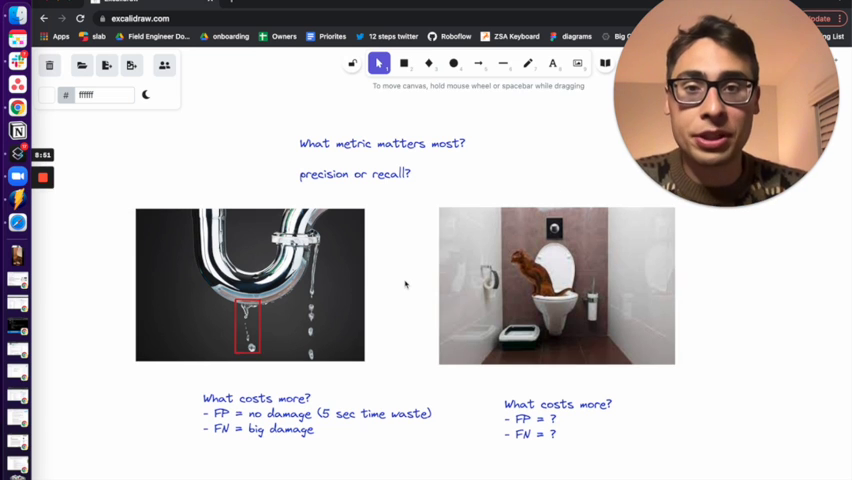
left_click(556, 284)
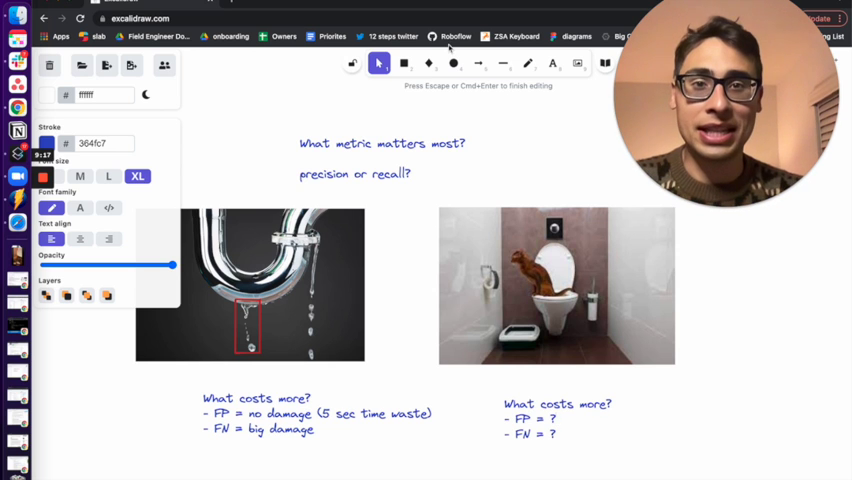
Draw a red arrow pointing at the toilet in the cat-toilet image
left_click(528, 64)
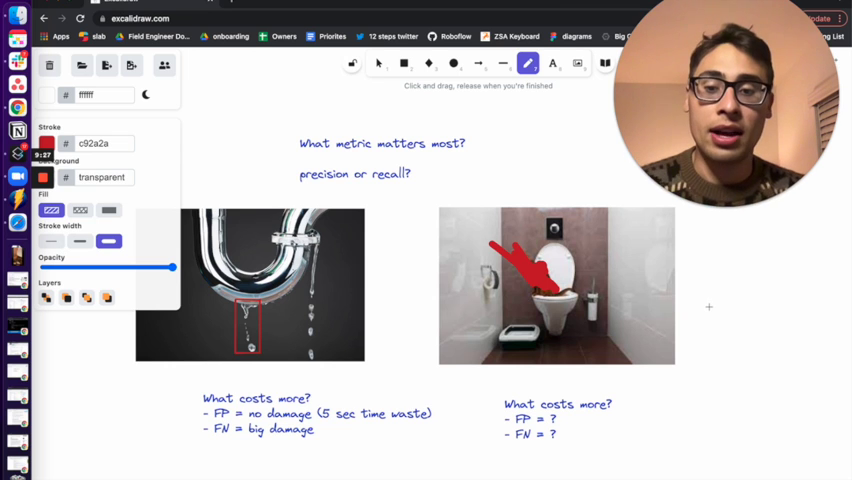
left_click(378, 64)
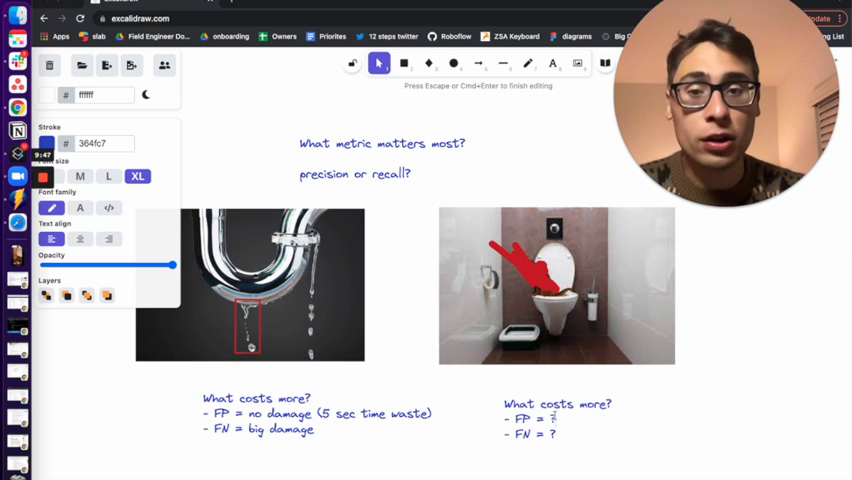
Fill the cat-toilet notes: FP = 'big damage', FN = 'no damage (bad smell)'
type("big damage")
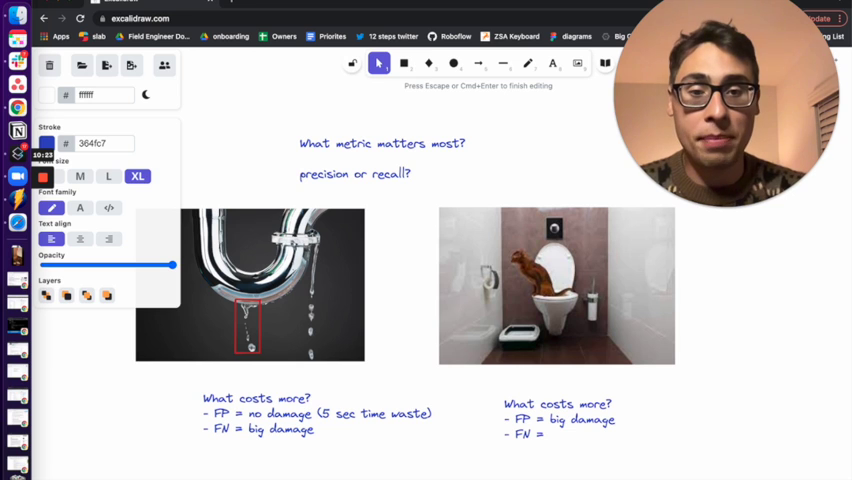
type("no")
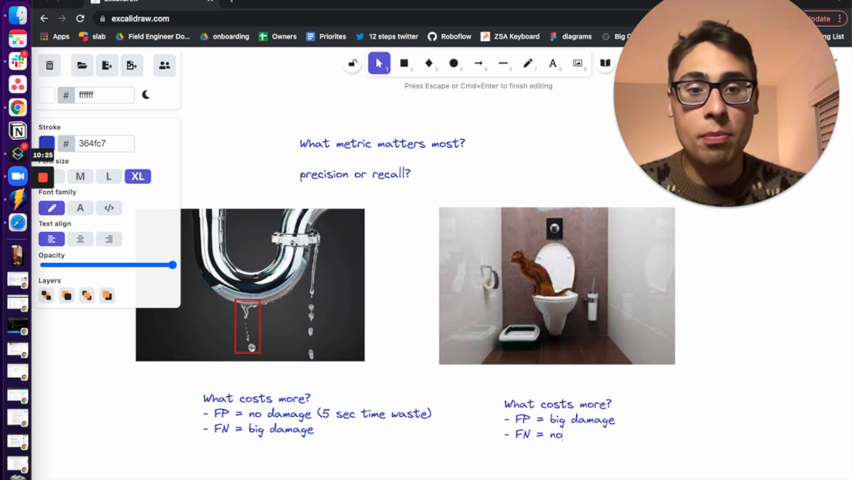
type("damage (bad")
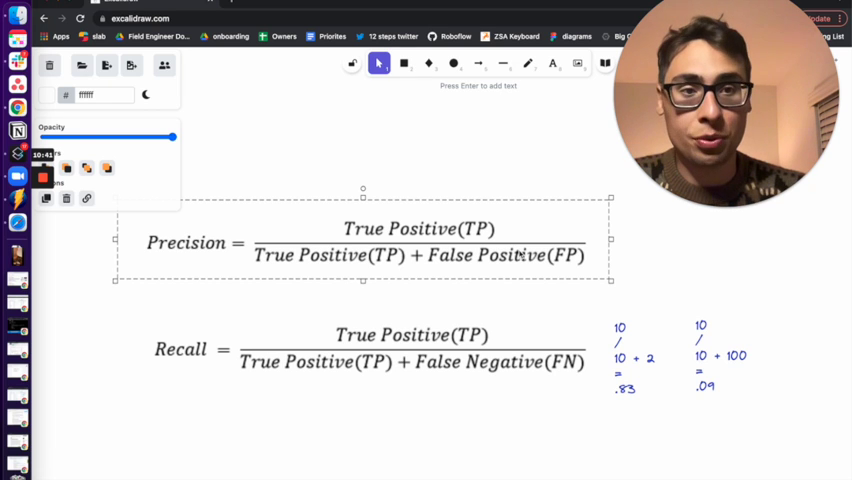
mouse_move(646, 248)
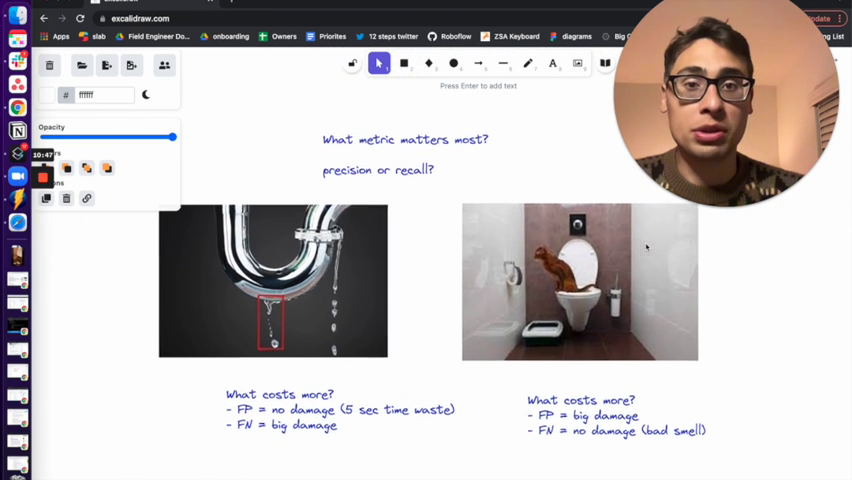
scroll("down", 3)
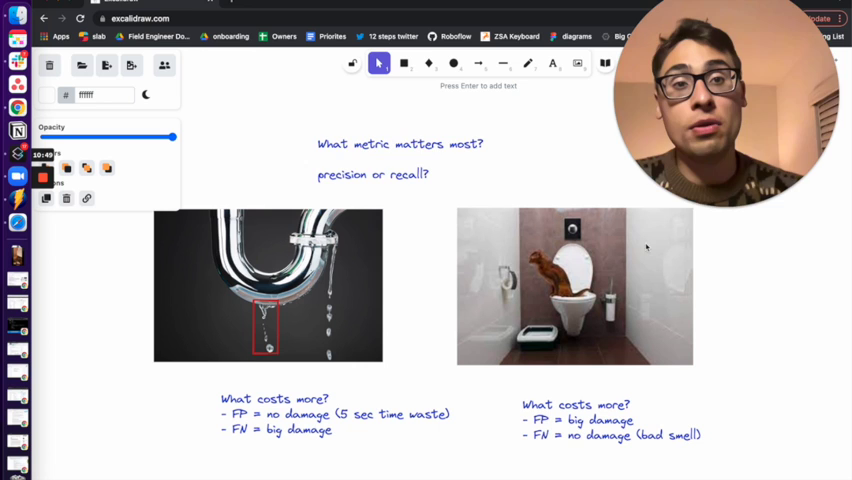